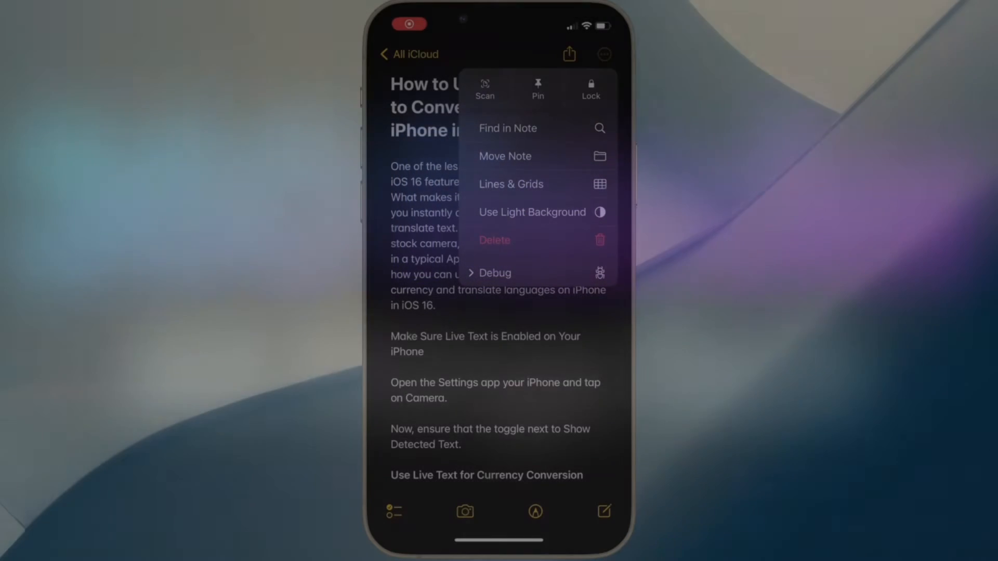
Find 'quick' in the note, step through its 3 matches, then clear the query.
click(507, 128)
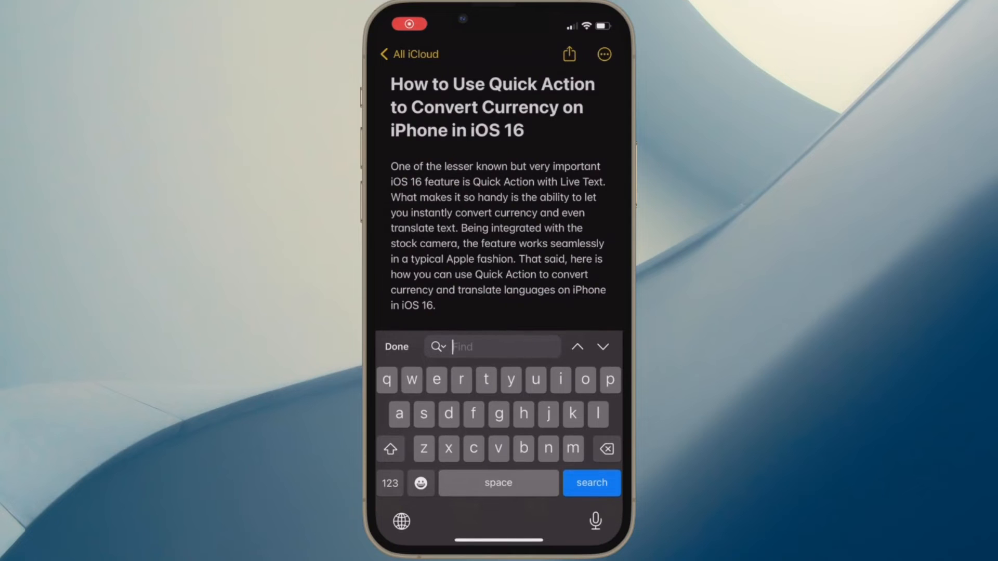
text(u)
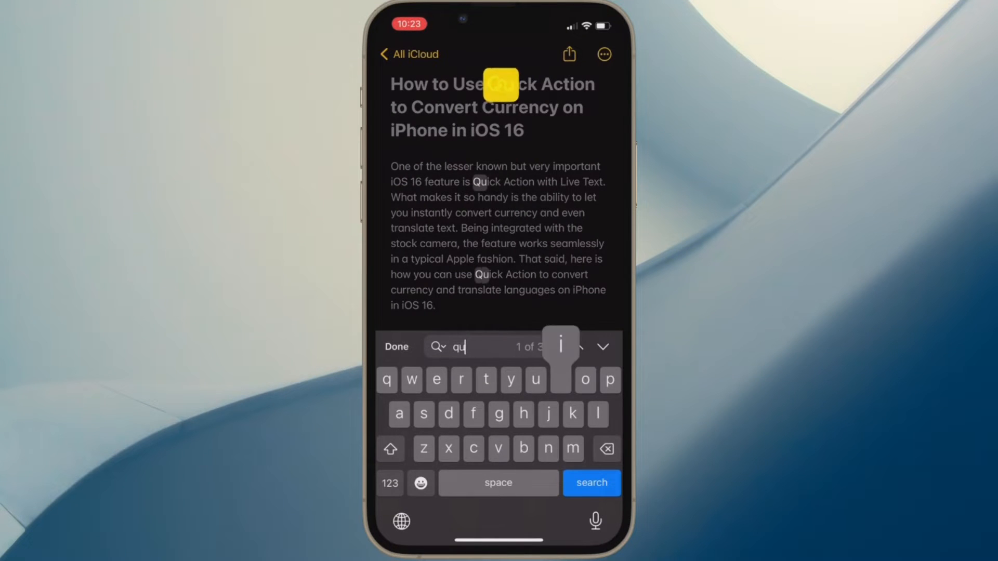
text(ick)
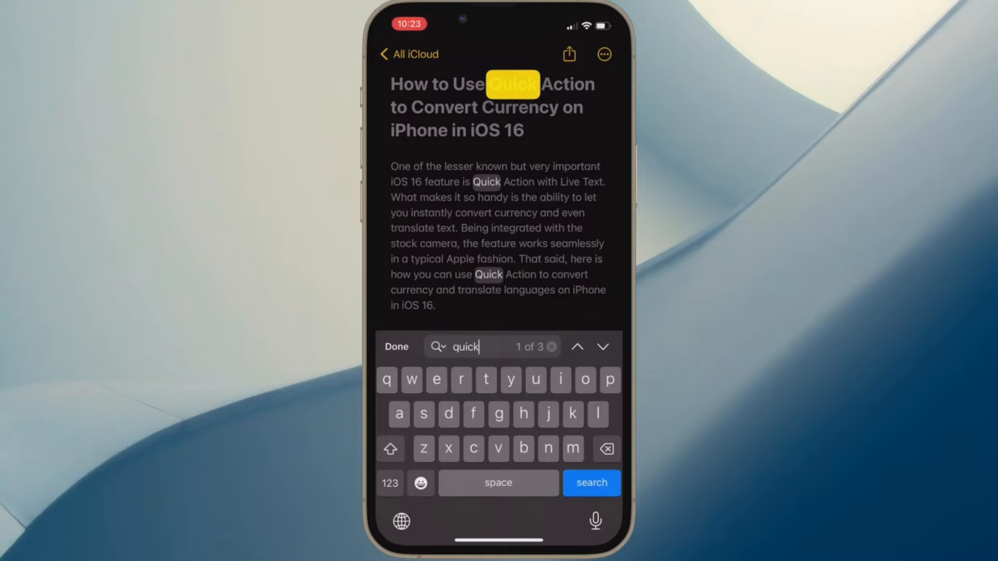
click(603, 347)
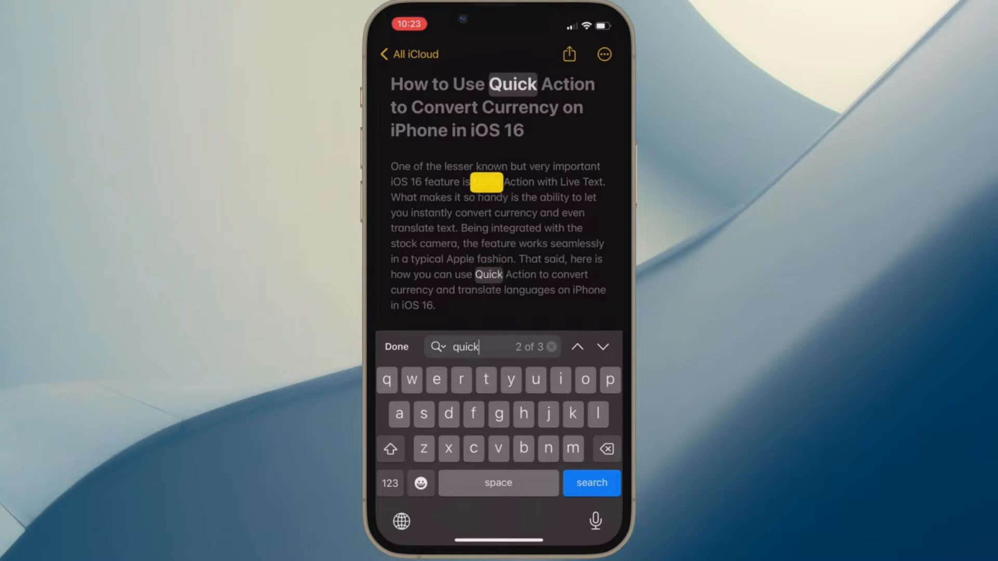
click(578, 347)
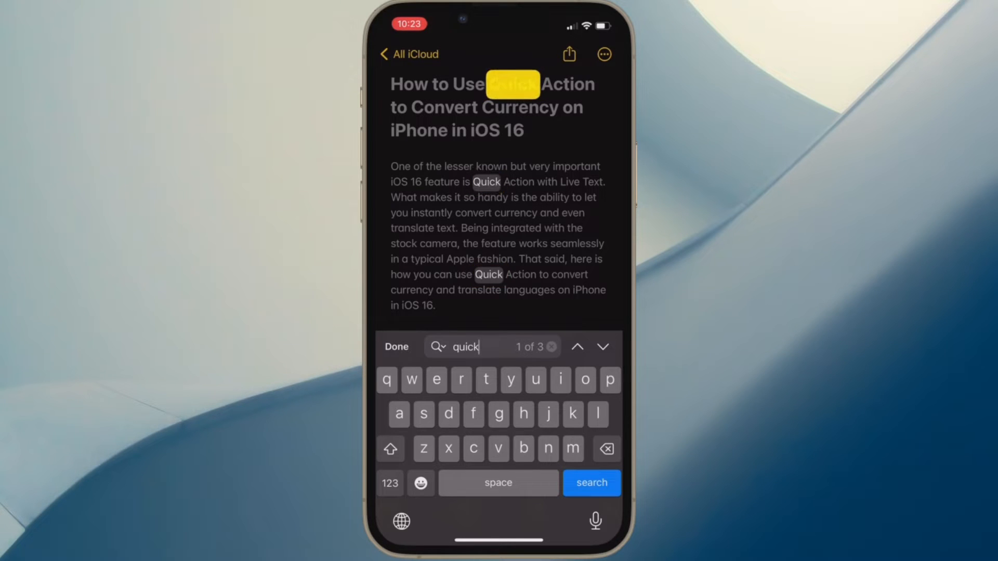
click(602, 347)
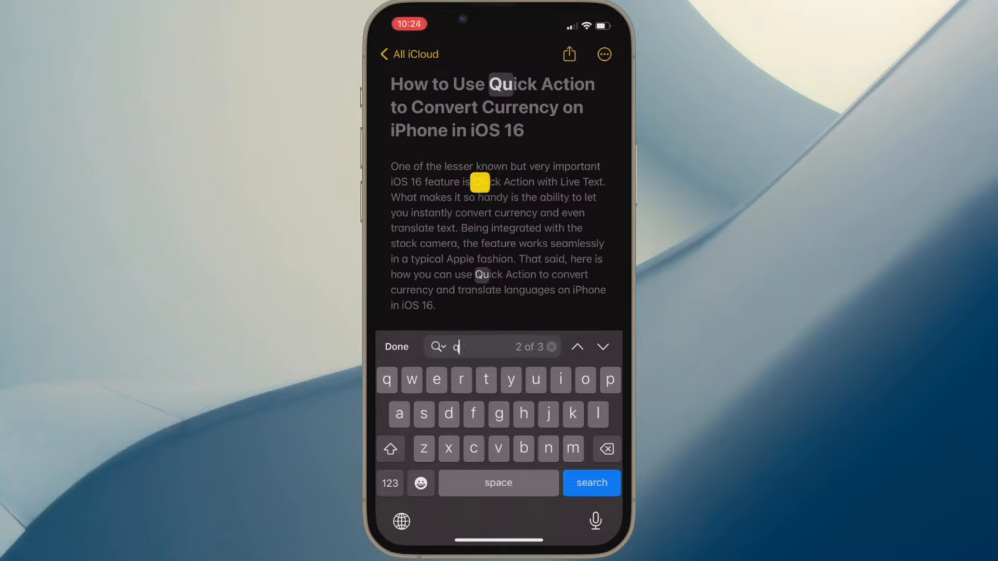
Find 'currency' in the note and move forward through its 10 matches.
text(currency)
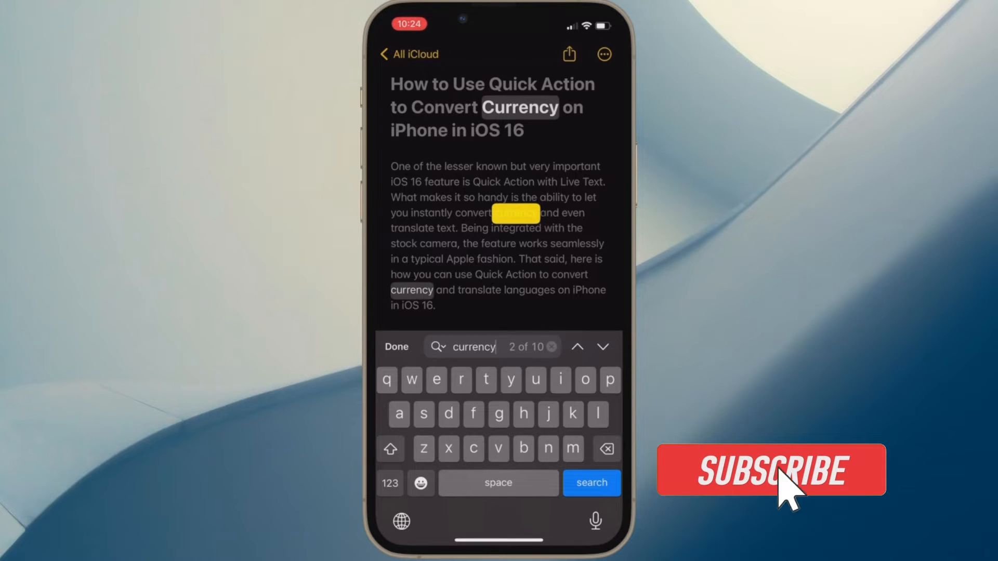
click(770, 470)
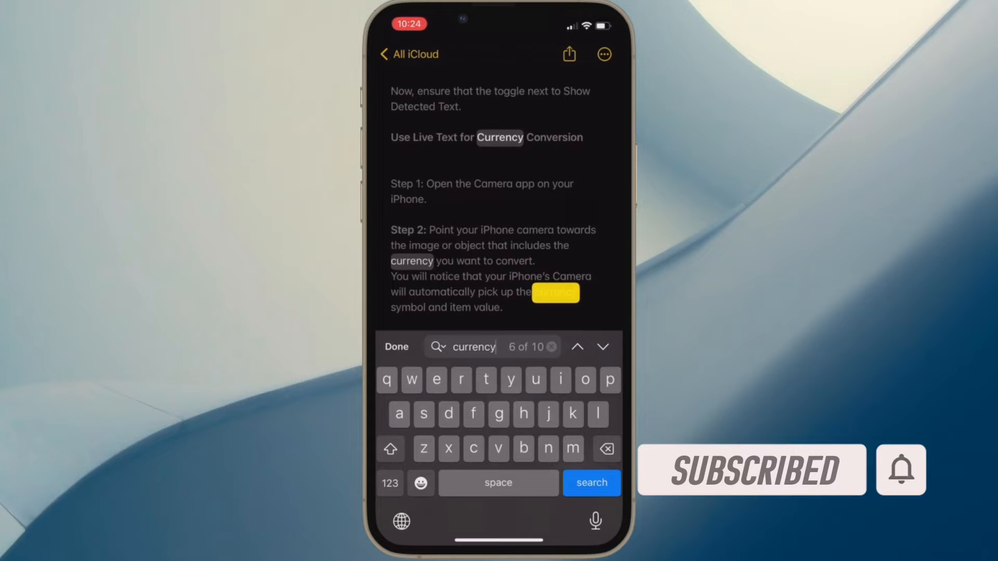
click(601, 347)
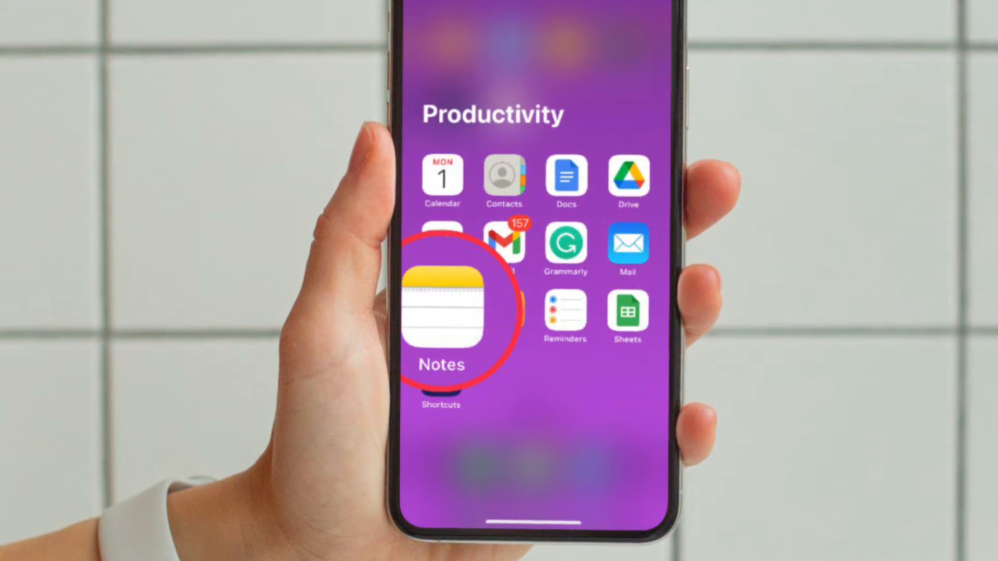
Reopen the note from the home screen and start Find in Note from the More menu.
click(440, 312)
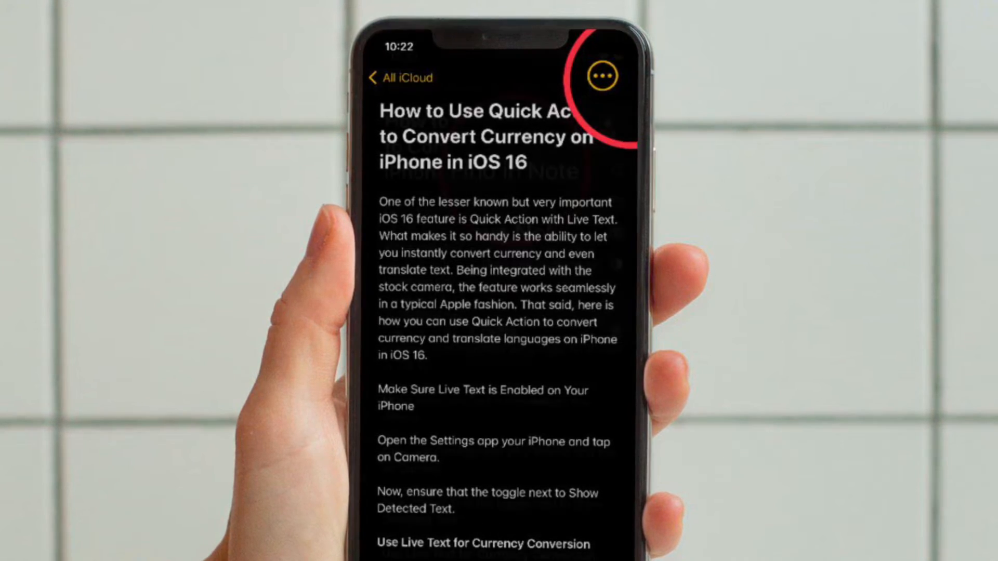
click(600, 75)
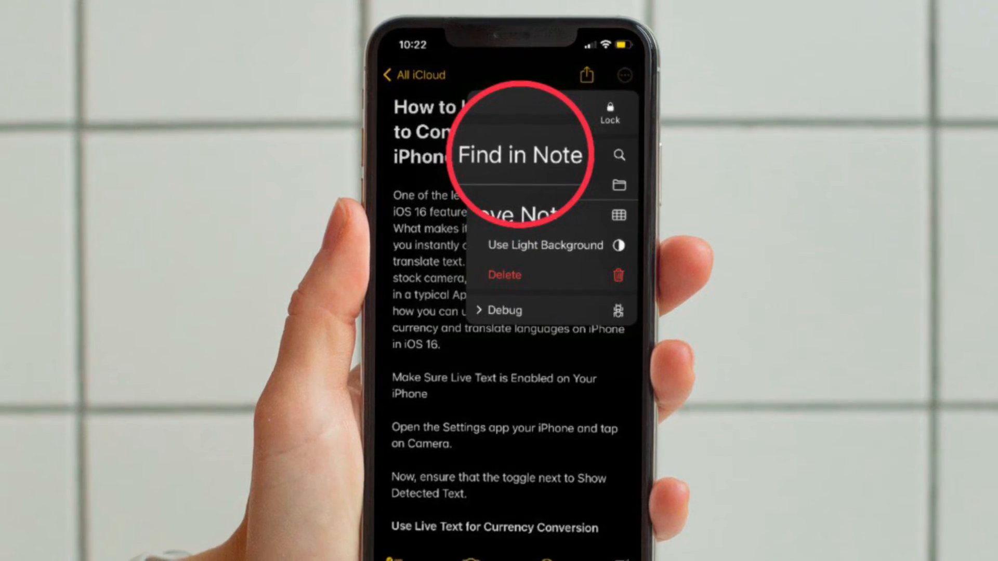
click(520, 155)
text(q)
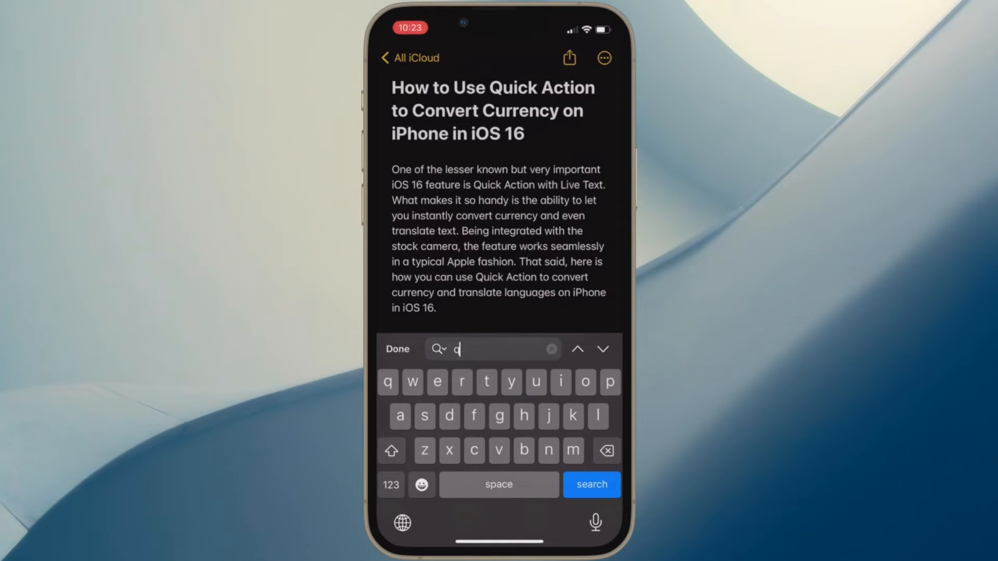
Find 'quick', advance through its 3 matches to the last, then clear the query.
text(uick)
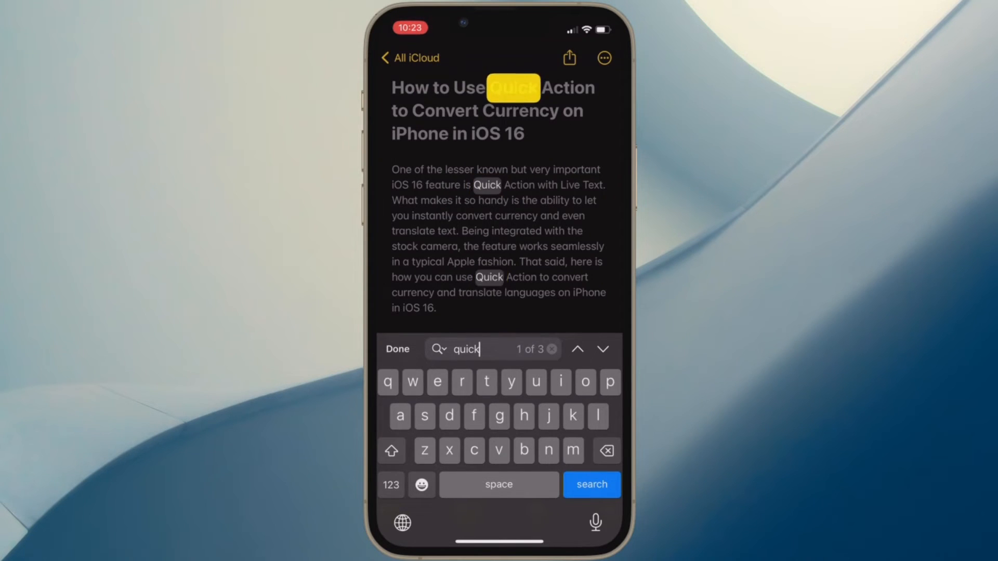
click(602, 350)
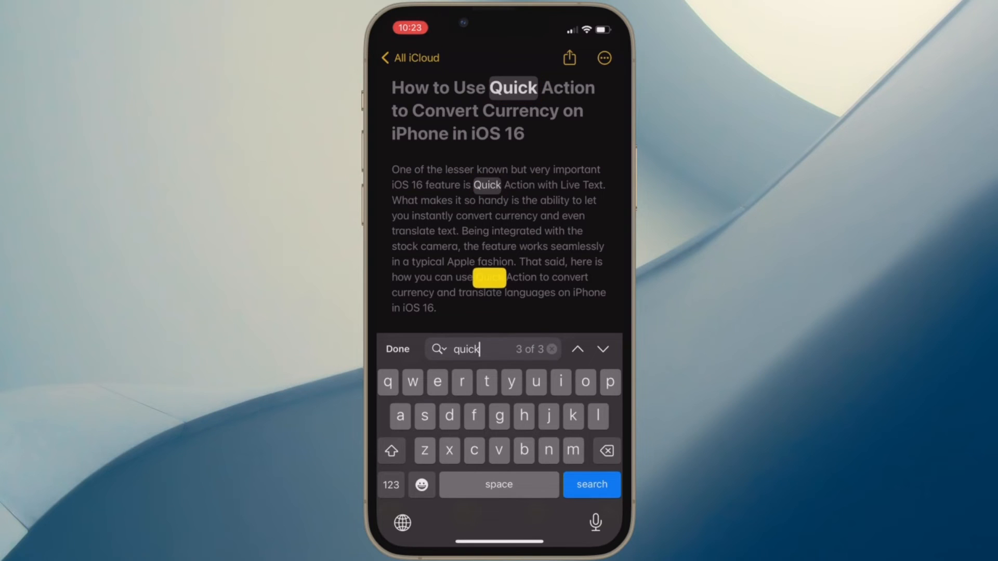
click(576, 350)
text(curr)
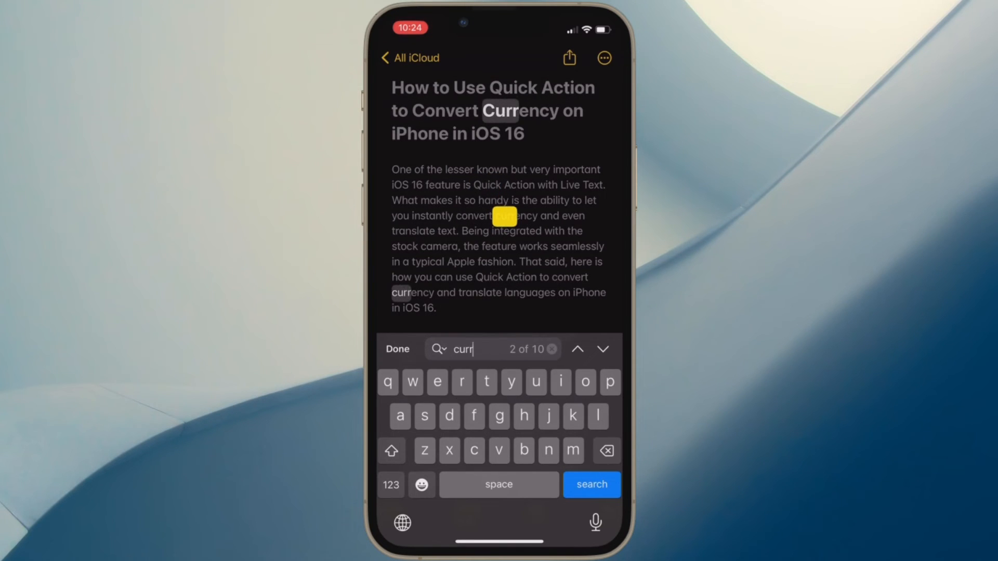
Find 'currency' and cycle forward to match 10, wrap around, then step back to 3 of 10.
text(ency)
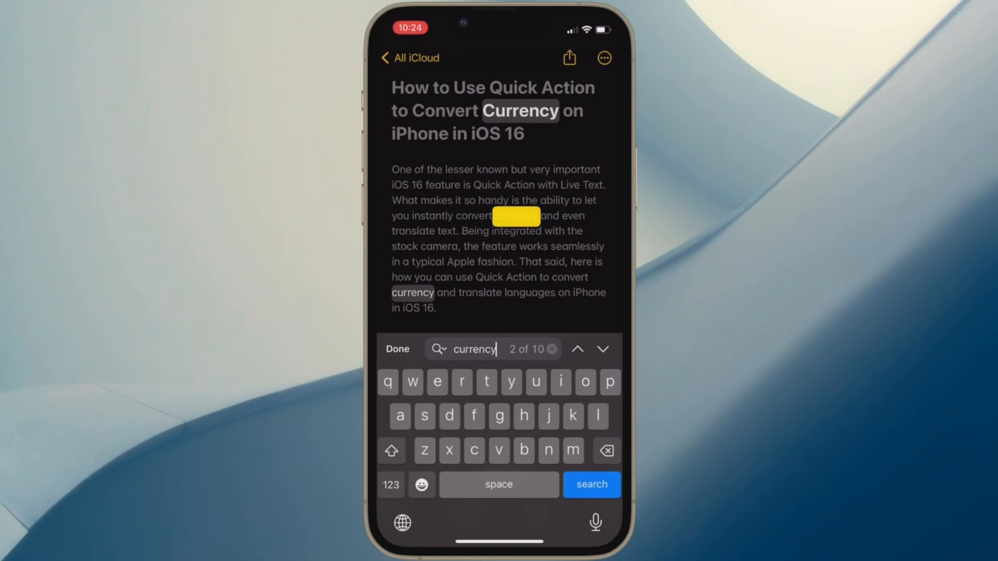
click(603, 350)
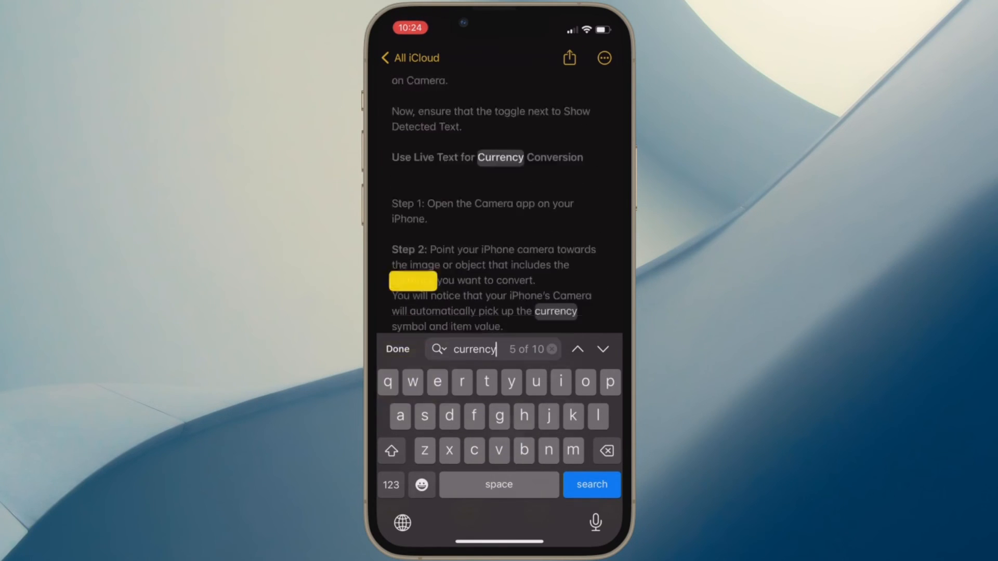
click(602, 349)
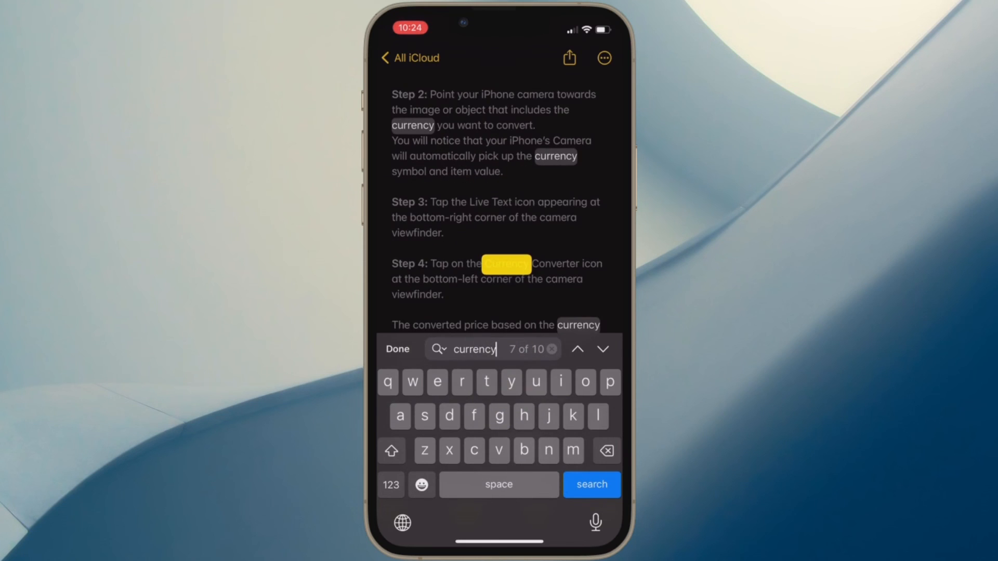
click(603, 349)
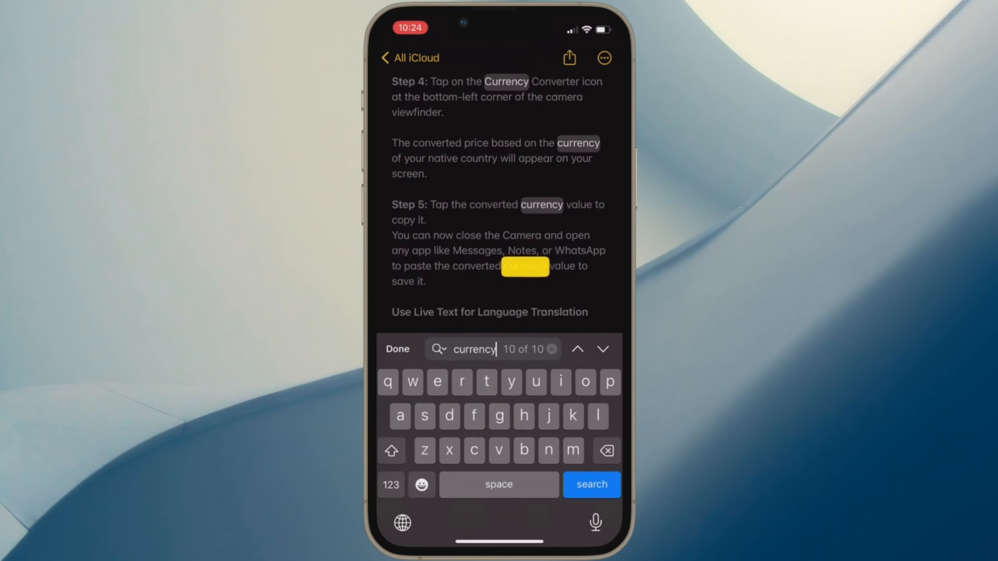
click(577, 349)
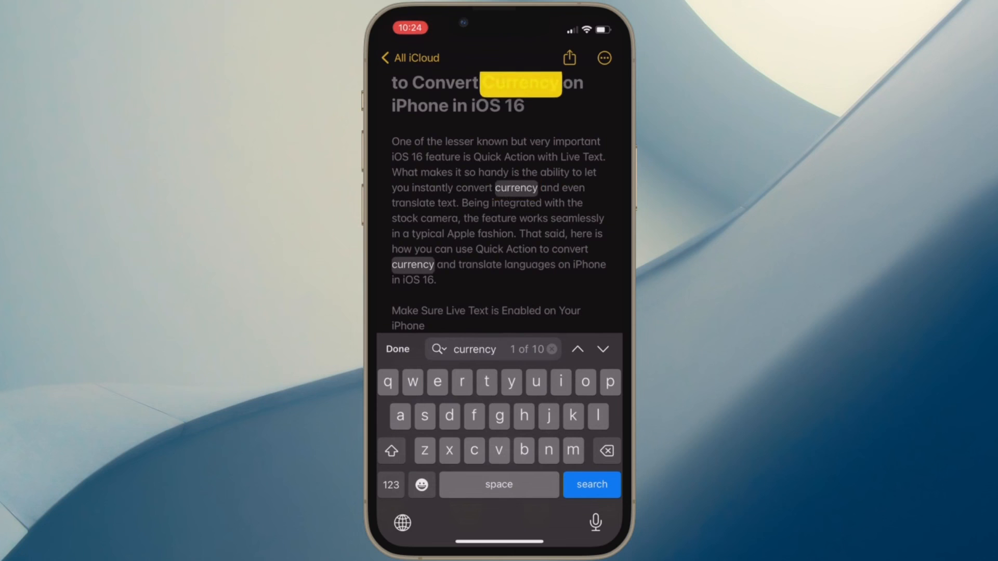
click(602, 349)
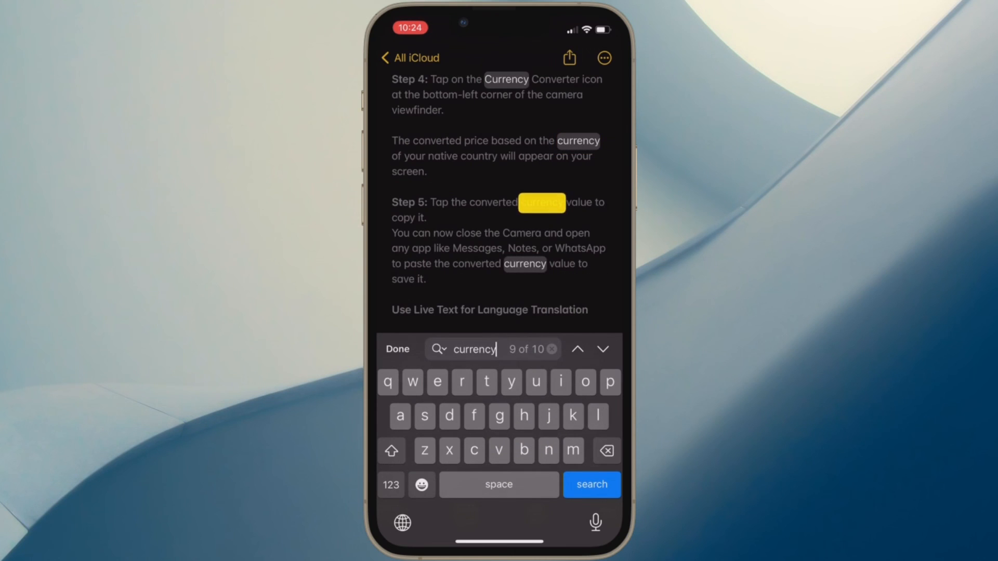
click(577, 349)
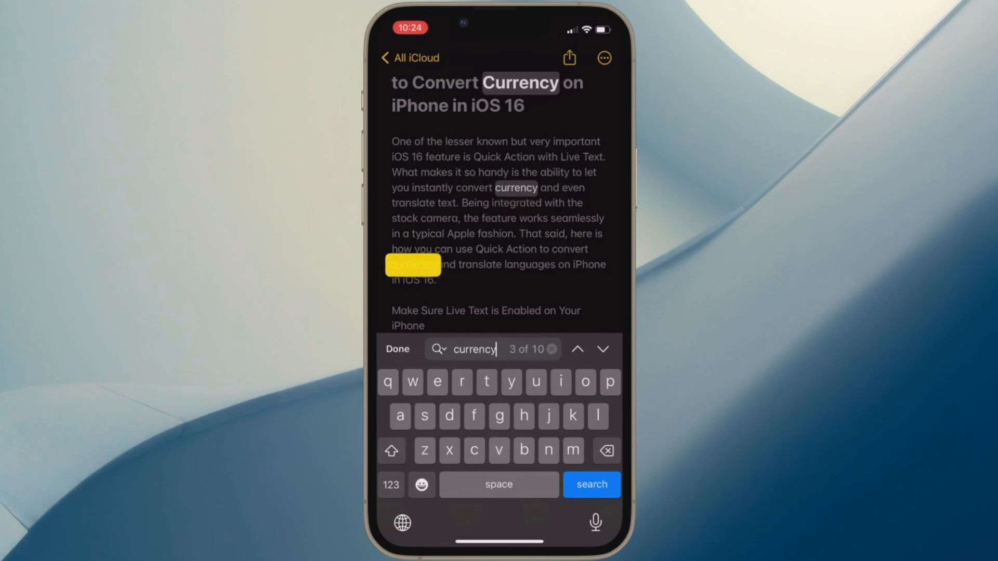